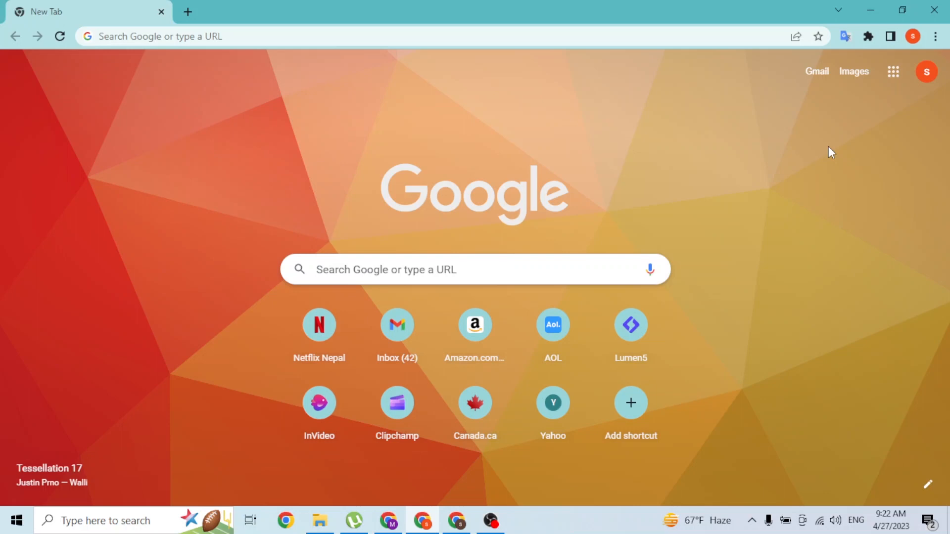
mouse_move(550, 73)
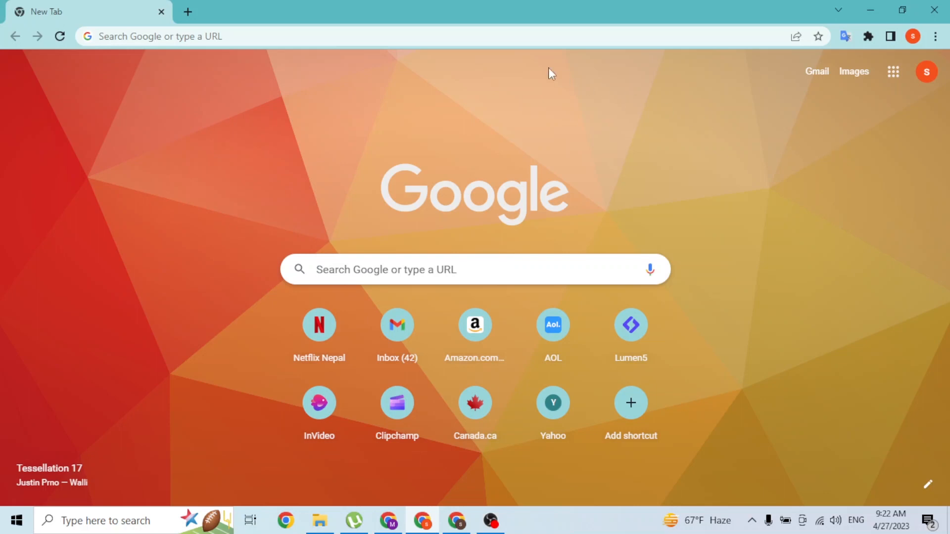
Navigate the browser tab to the Clipchamp homepage via the address bar
left_click(242, 35)
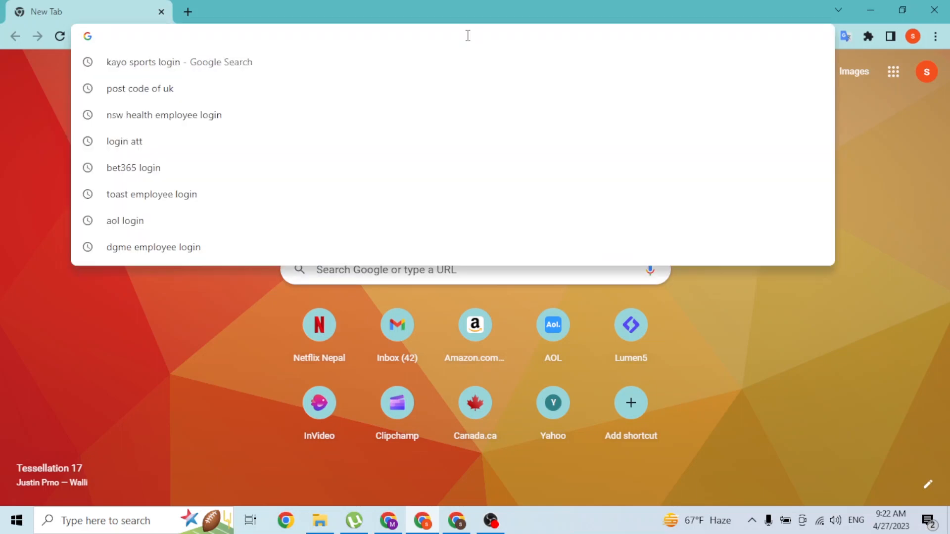
type("clipchamp.com")
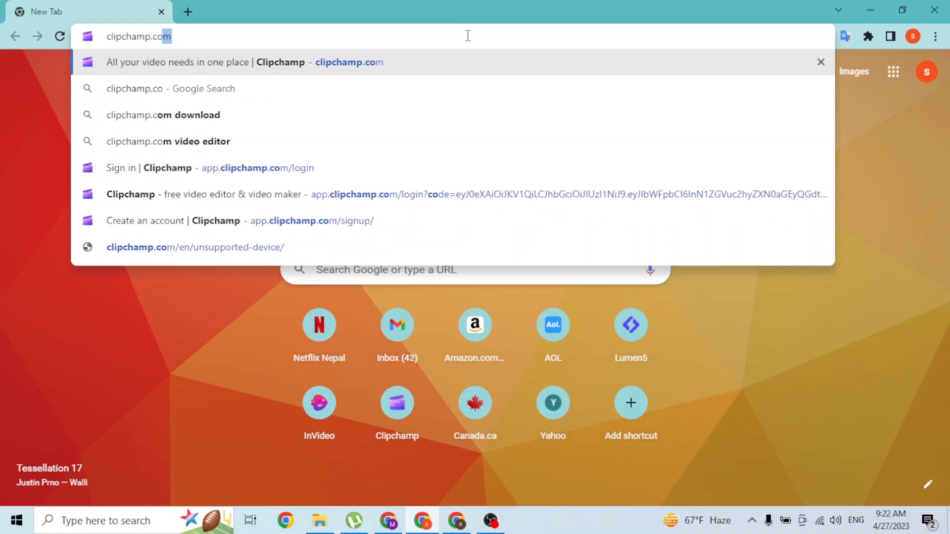
key("Enter")
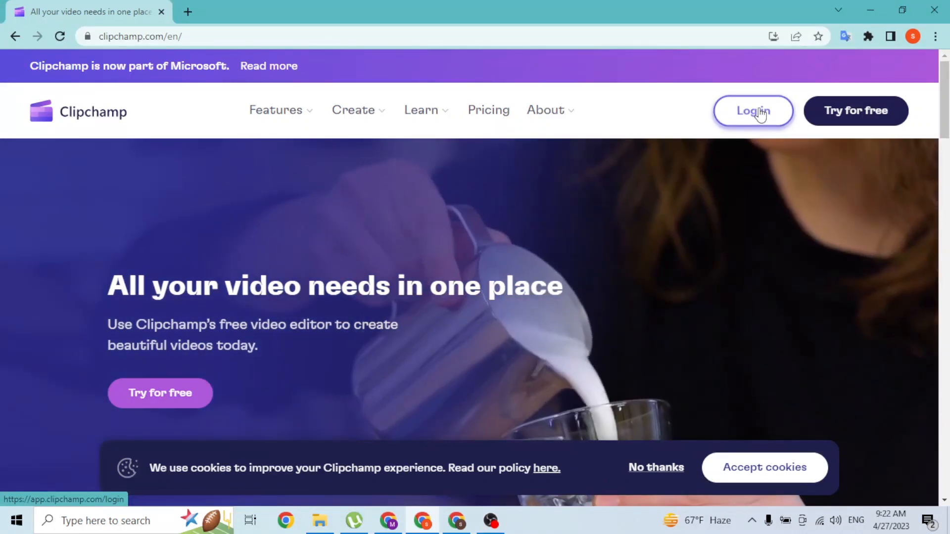
Go to Clipchamp's sign-in page from the homepage Login button
left_click(752, 111)
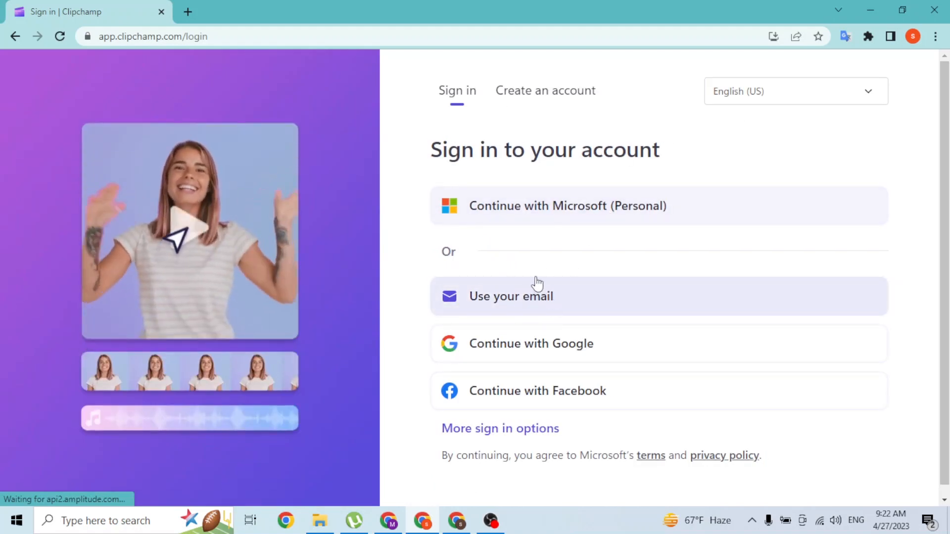
mouse_move(605, 221)
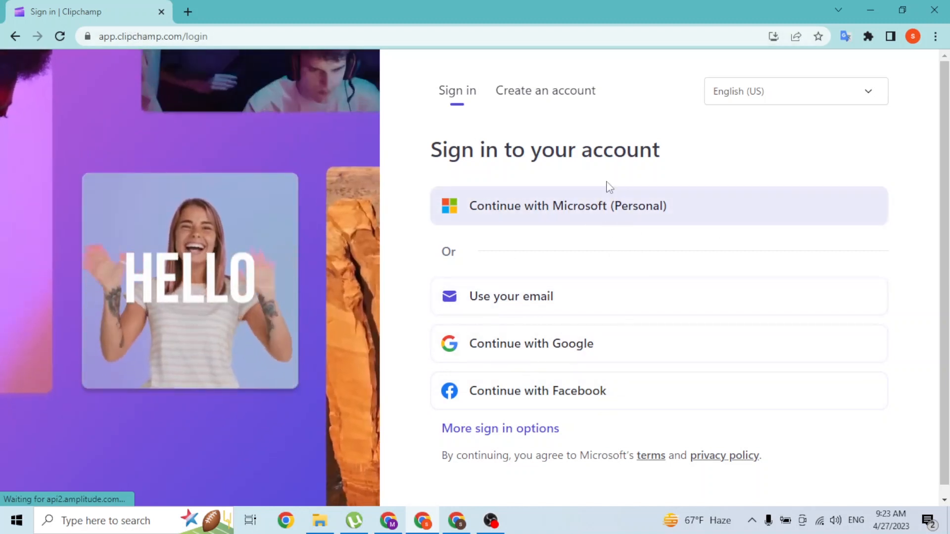
mouse_move(612, 296)
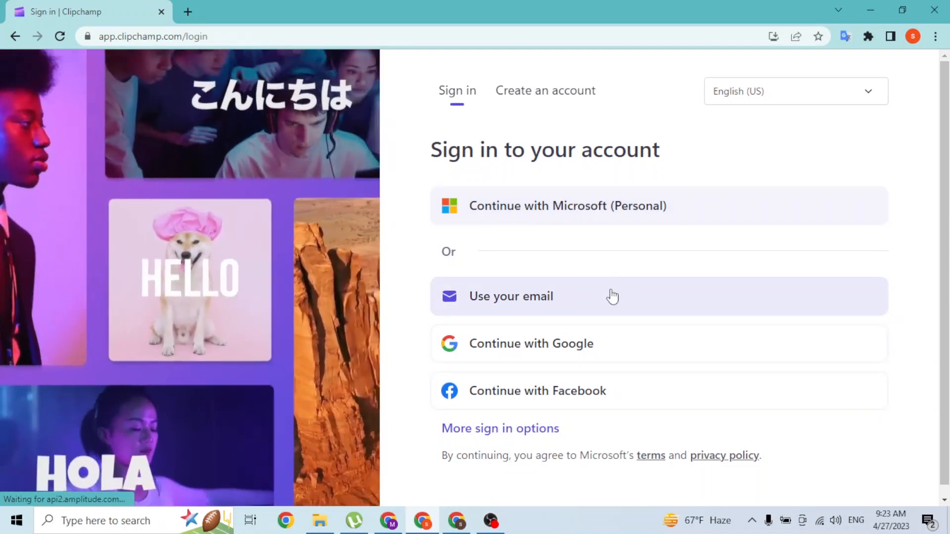
Choose email sign-in and fill in the saved account email address
left_click(511, 296)
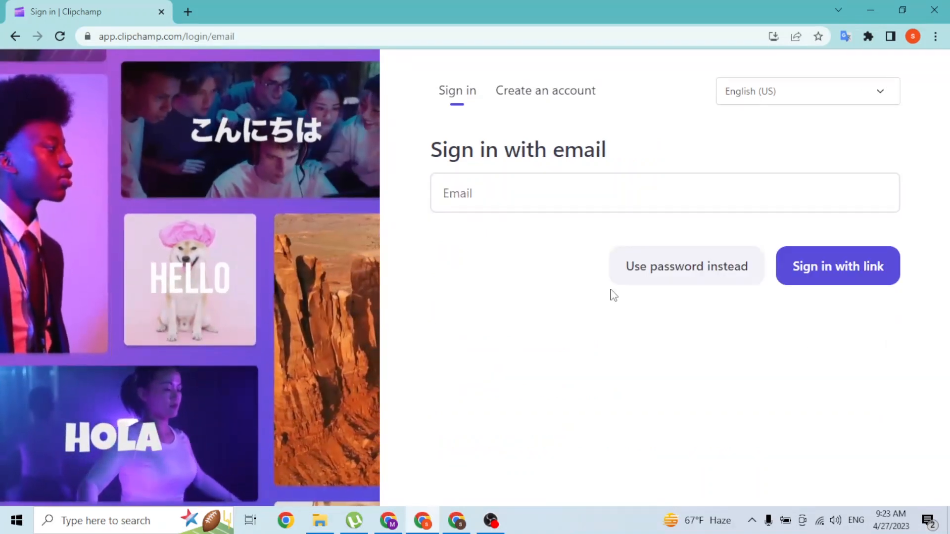
left_click(665, 193)
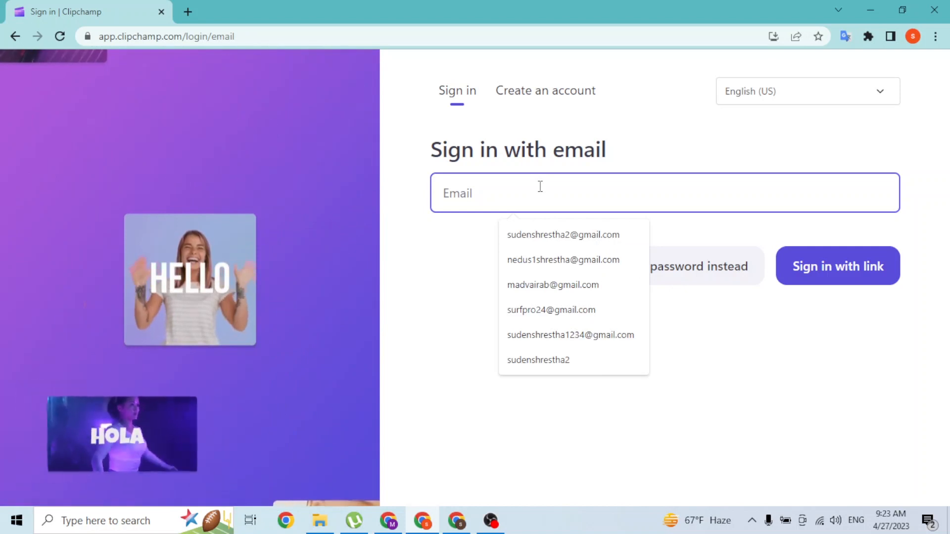
left_click(563, 236)
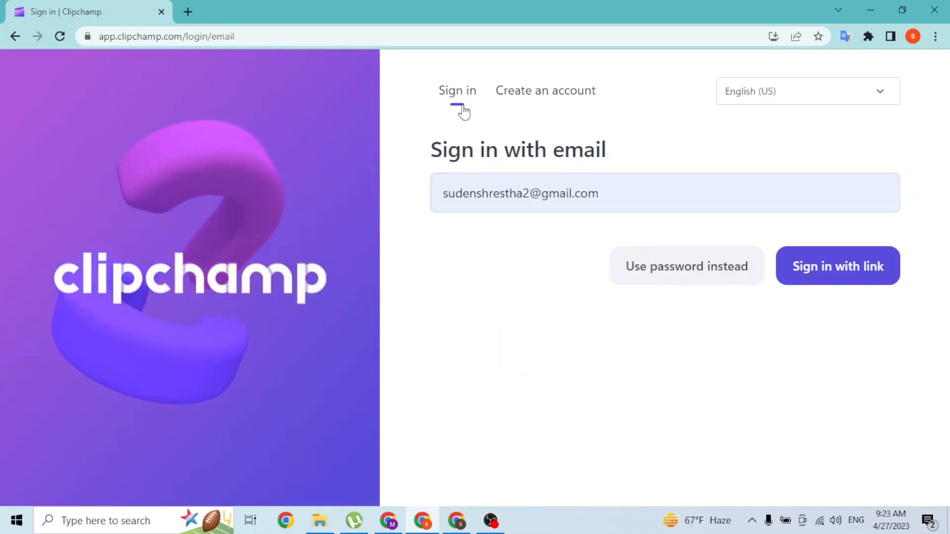
left_click(651, 193)
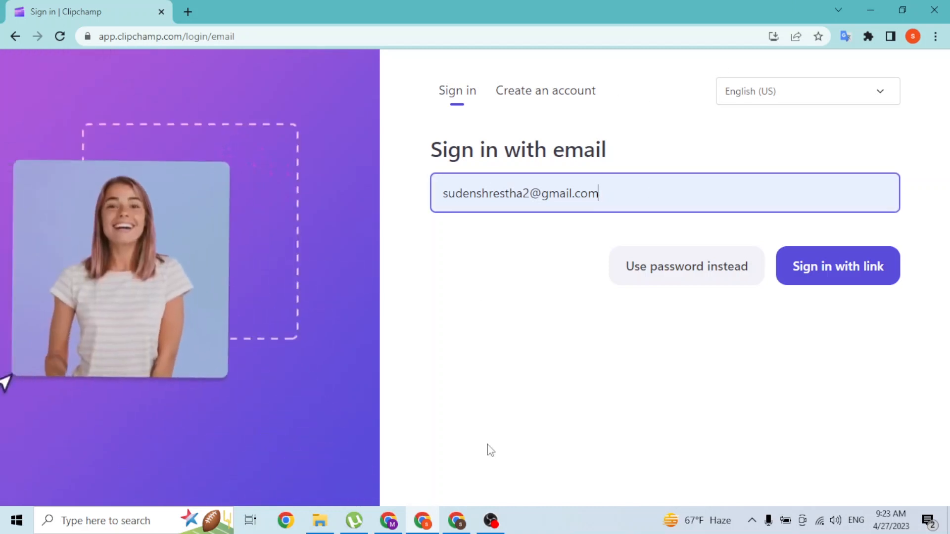
mouse_move(685, 279)
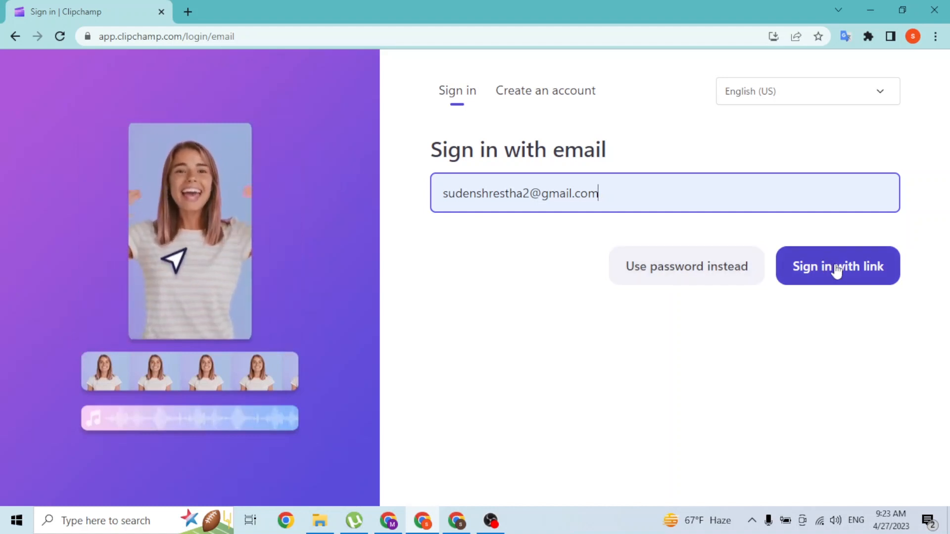
mouse_move(667, 245)
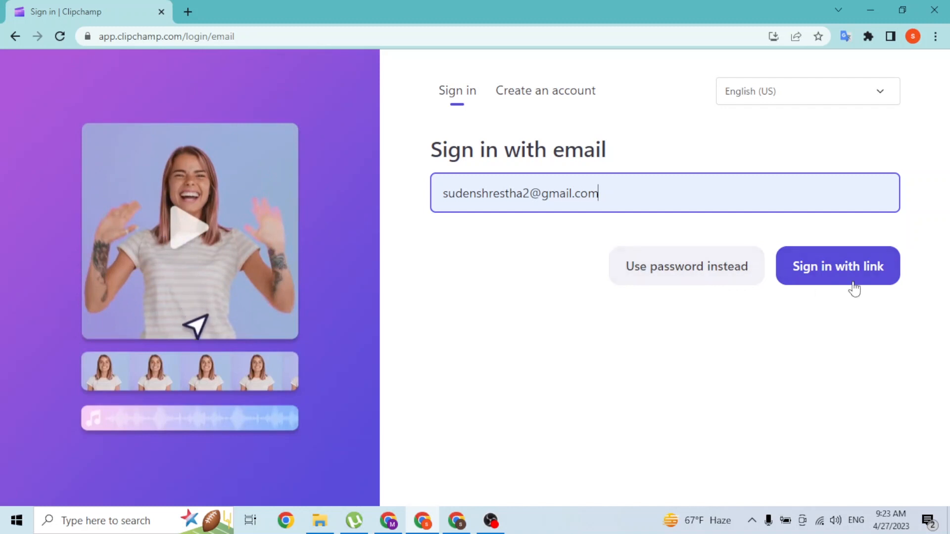
mouse_move(894, 301)
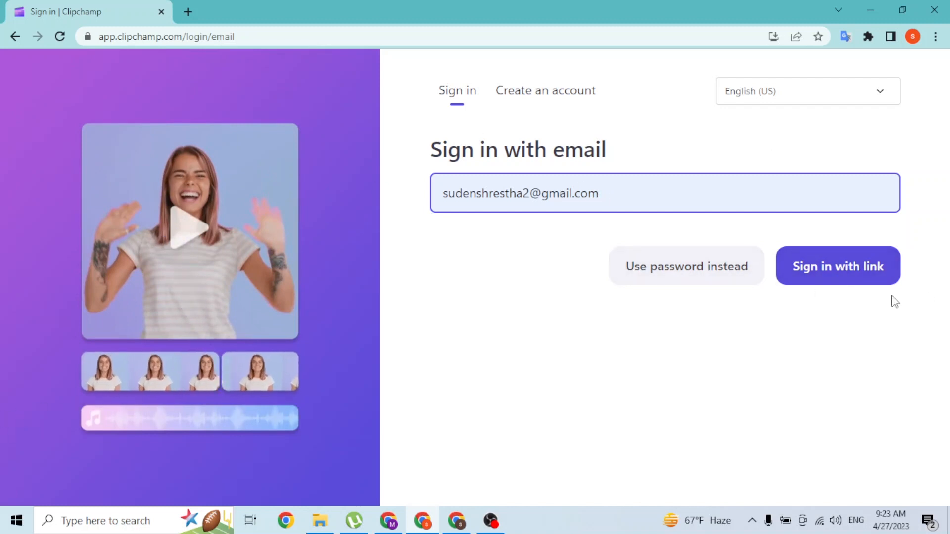
Request the emailed sign-in link and select the address it was sent to
left_click(837, 265)
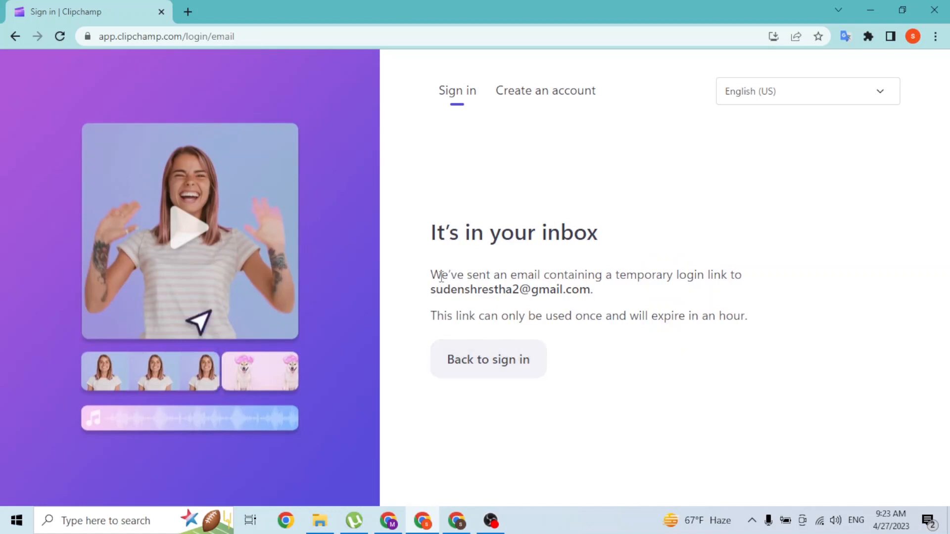
left_click_drag(430, 275, 721, 276)
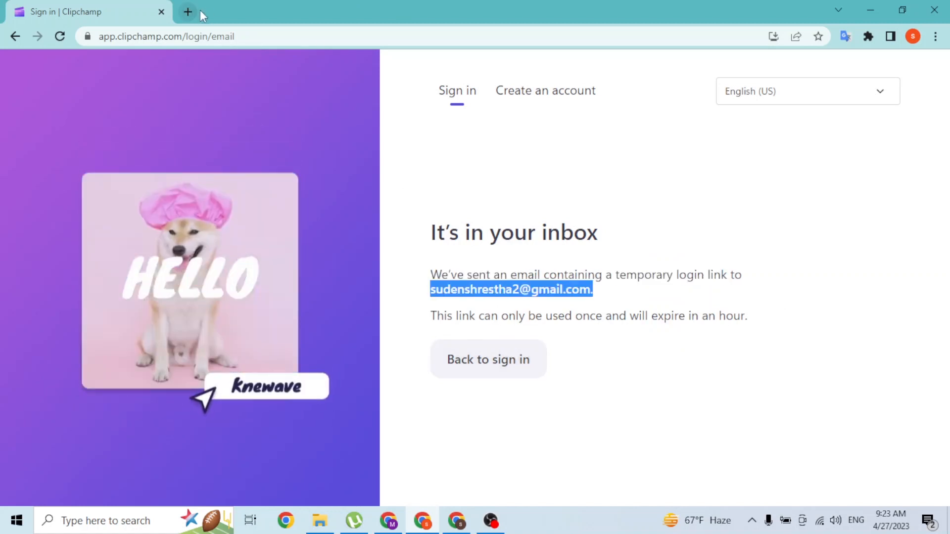
Go to Gmail and follow the magic sign-in link in the Clipchamp email
type("gamil")
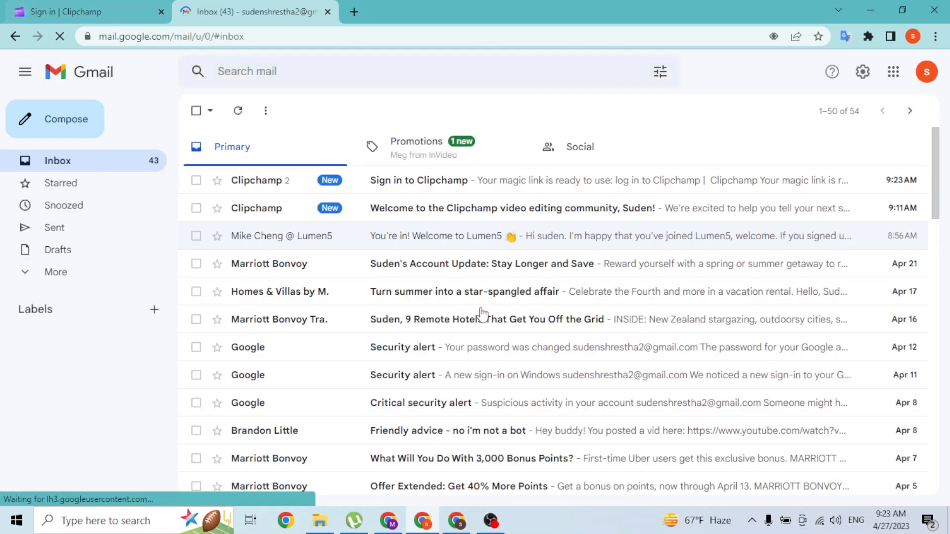
mouse_move(288, 180)
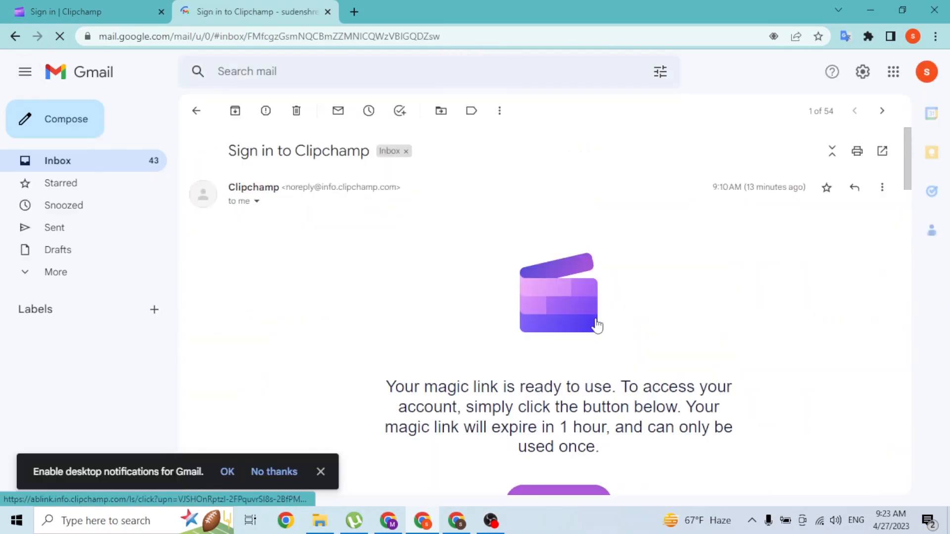
scroll("down", 3)
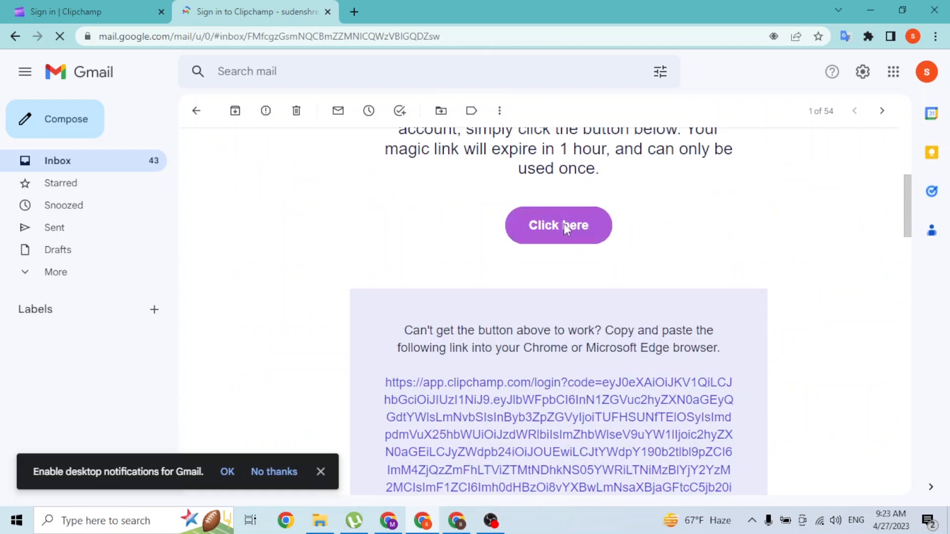
left_click(557, 224)
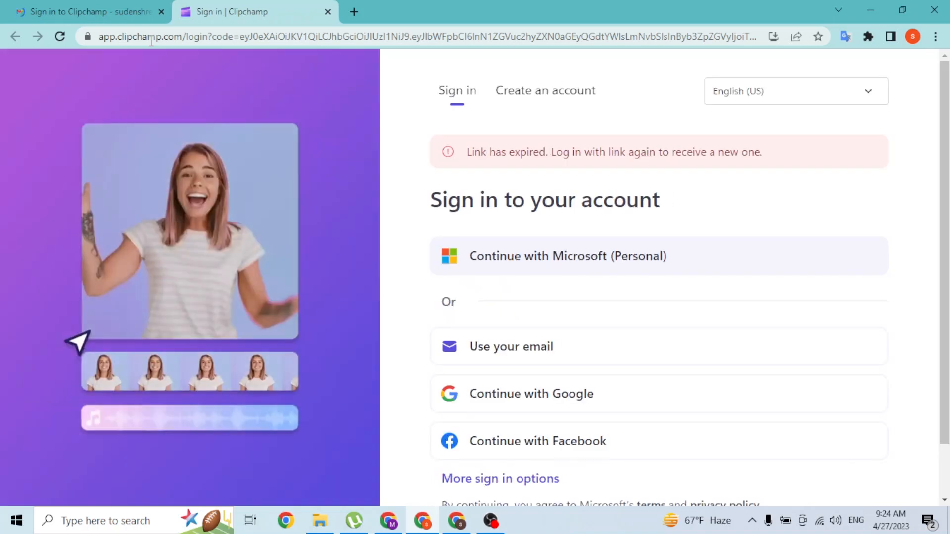
Return to the Gmail message and follow the magic sign-in link again
left_click(88, 12)
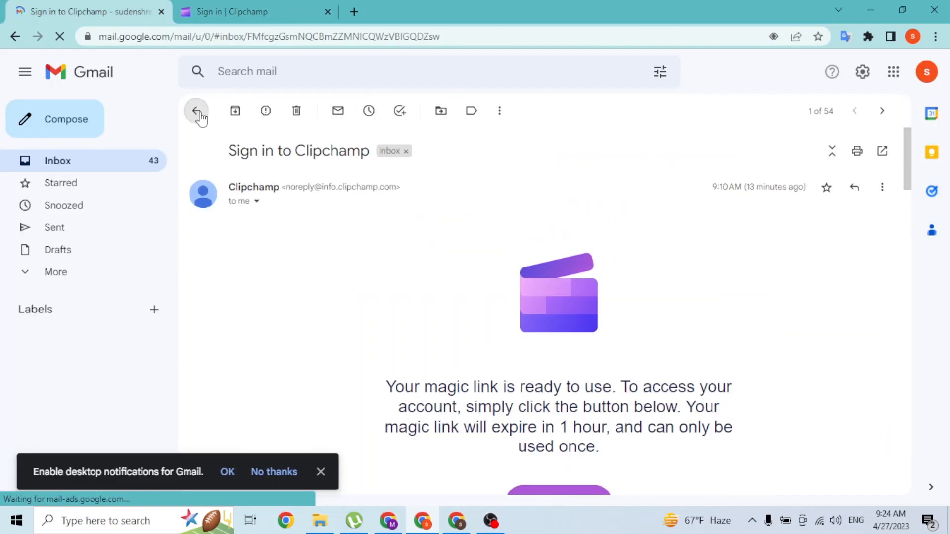
left_click(196, 111)
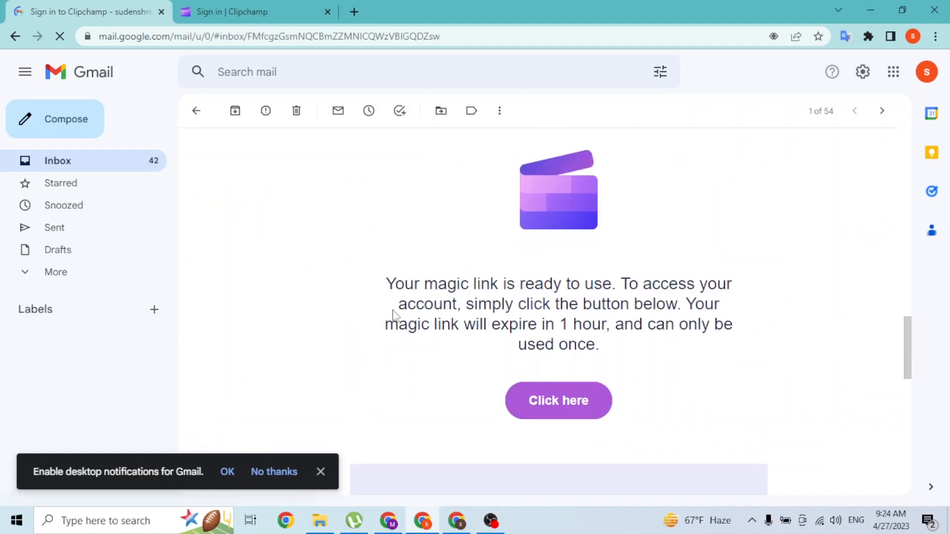
left_click(557, 401)
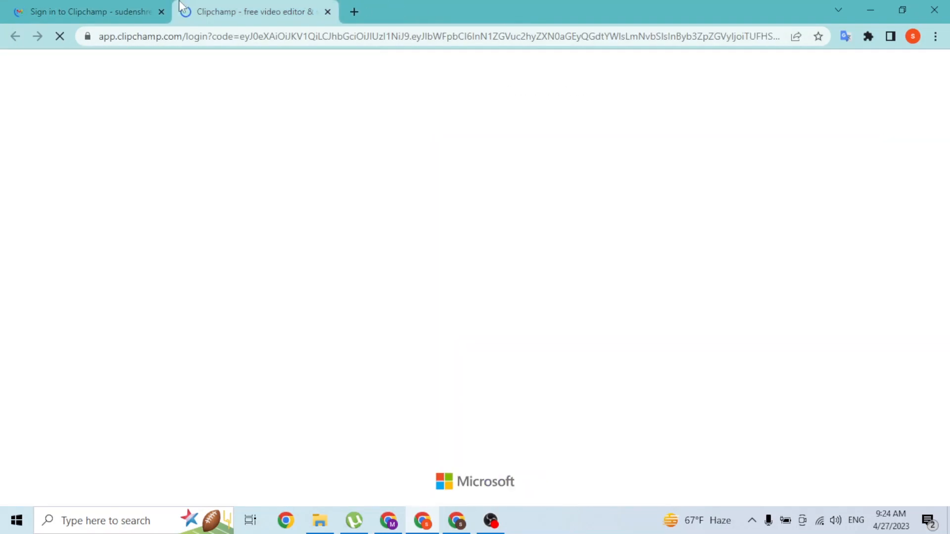